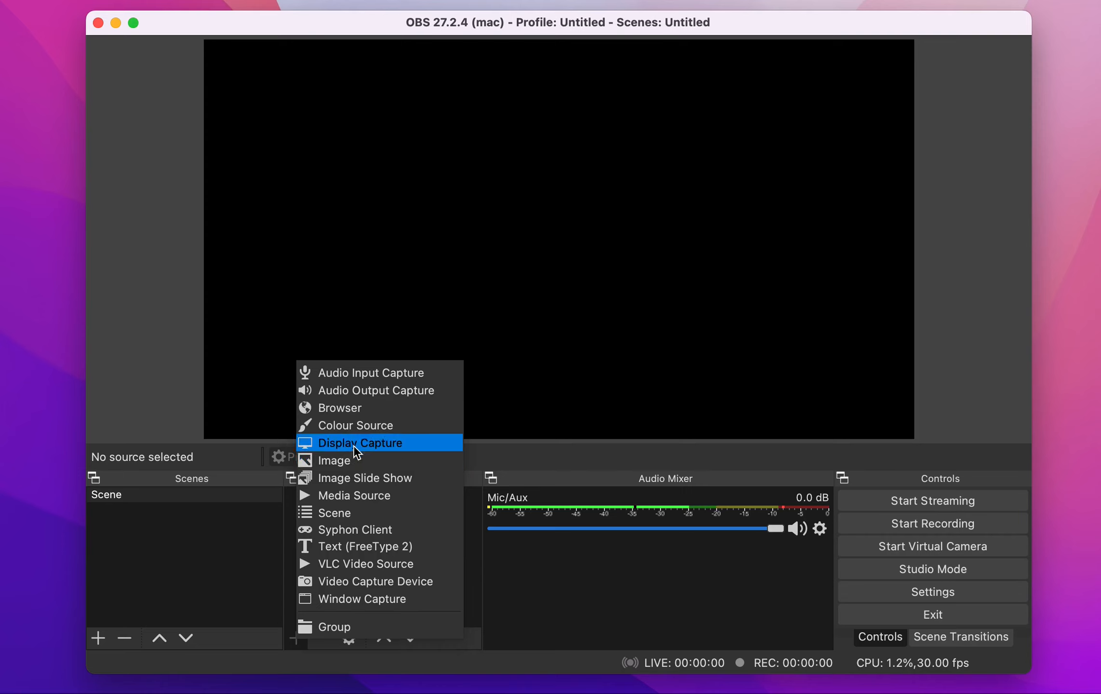
pyautogui.moveTo(390, 599)
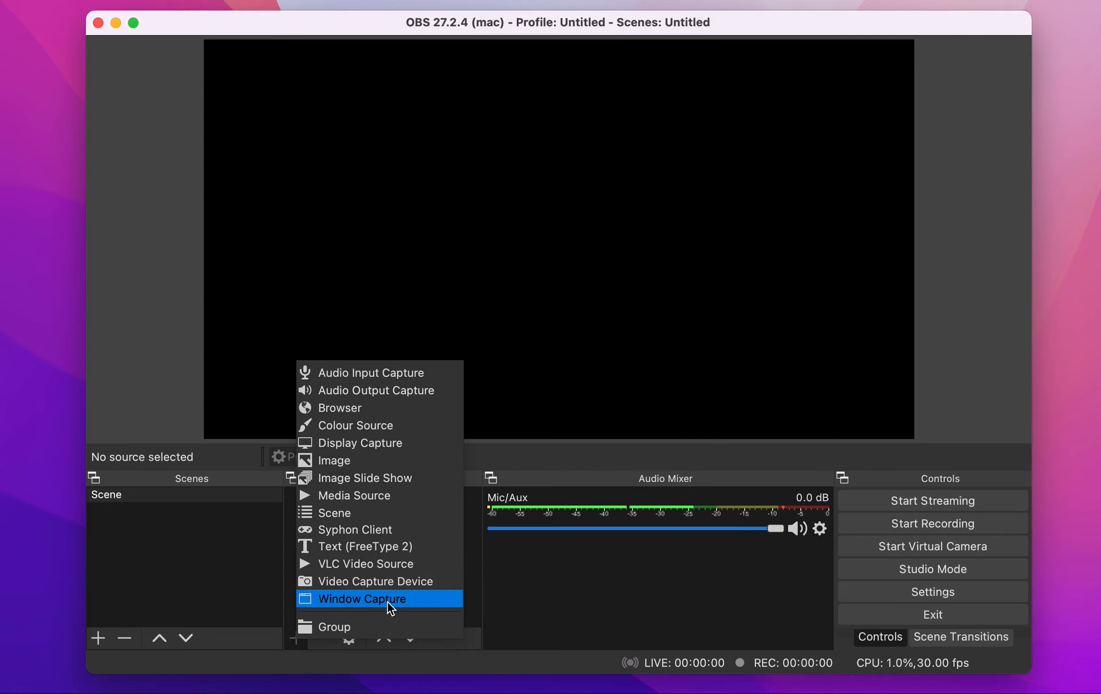
pyautogui.moveTo(380, 442)
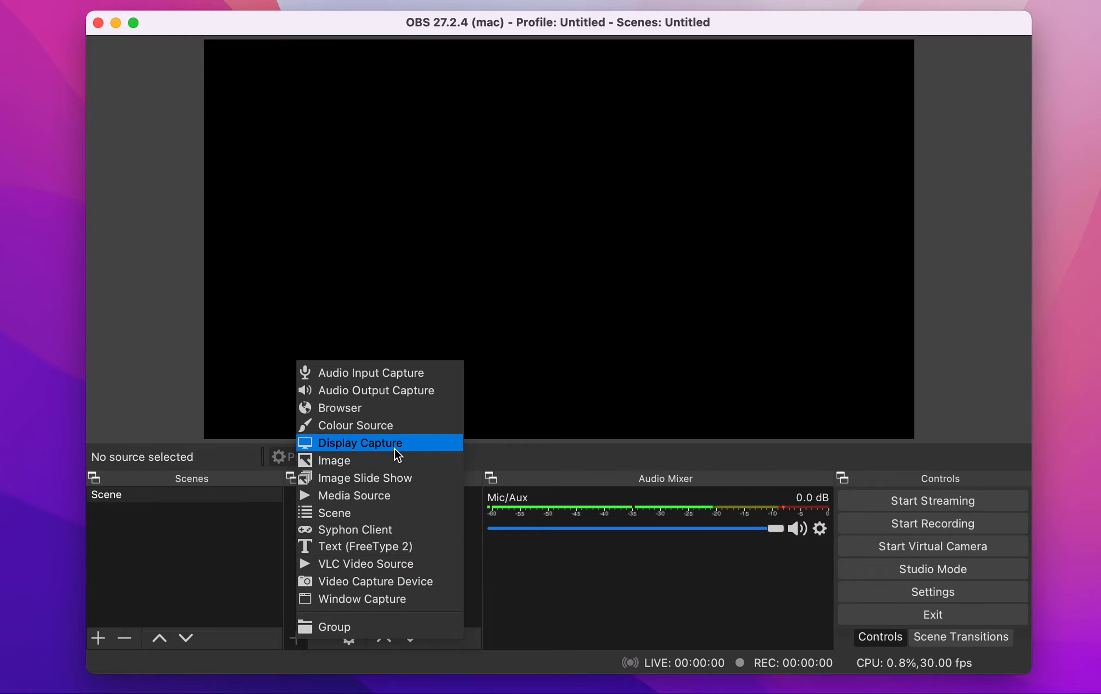
# Step: Add a Display Capture source to the scene, which reports no available device
pyautogui.click(360, 442)
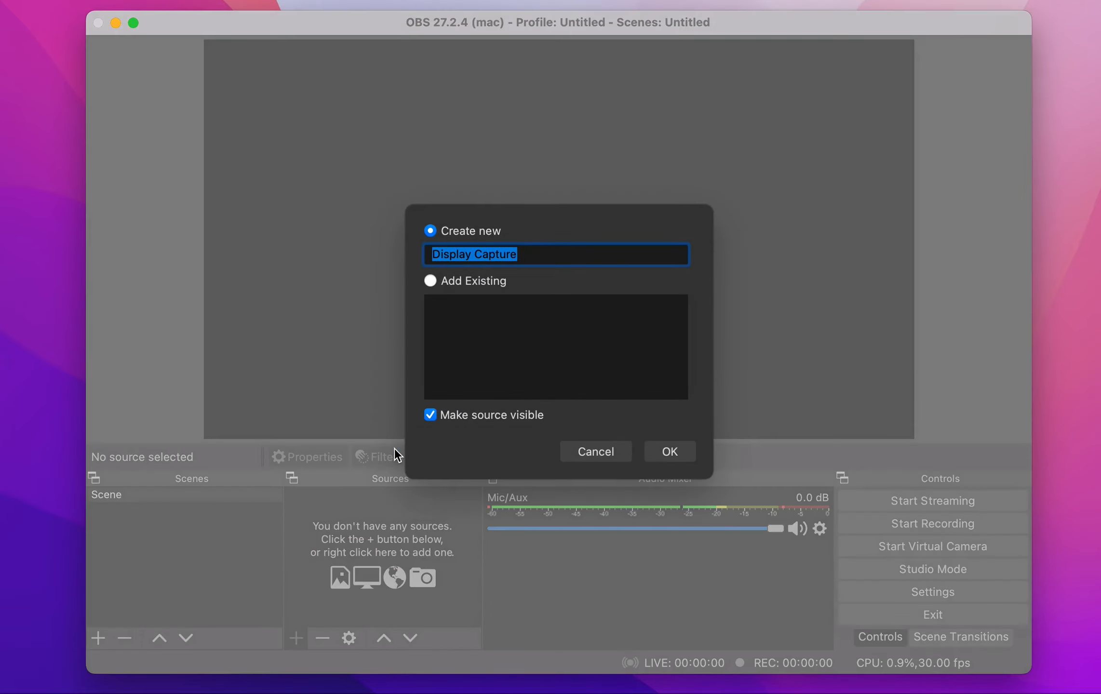
pyautogui.click(668, 452)
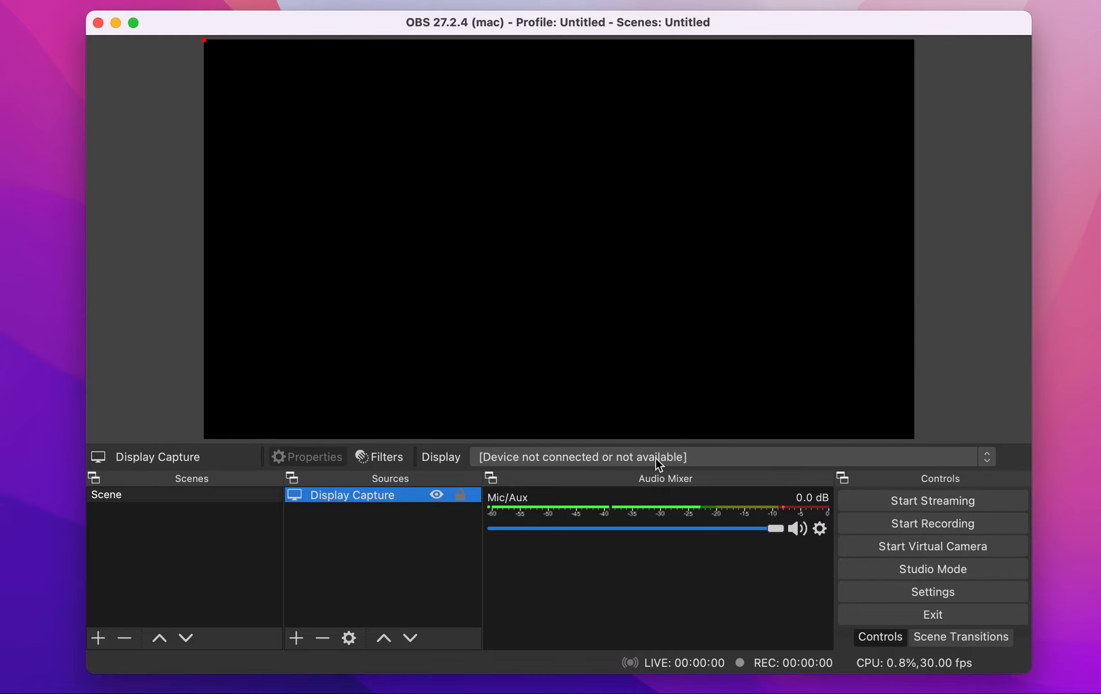
# Step: Add a Window Capture source to the scene in its place
pyautogui.click(295, 638)
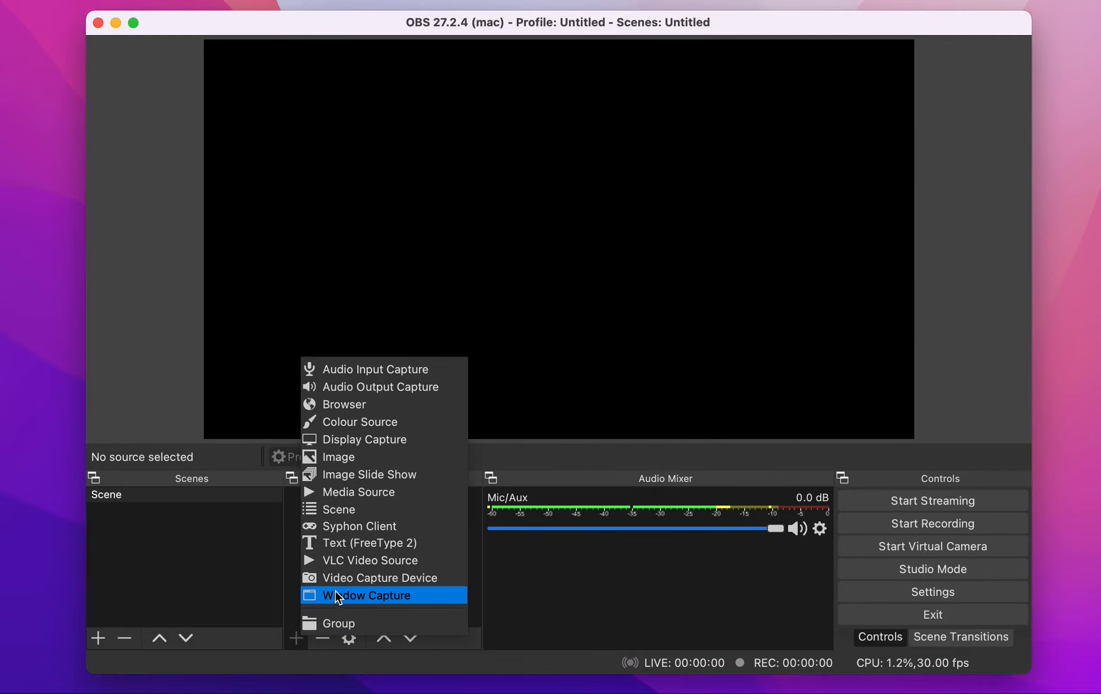
pyautogui.click(369, 595)
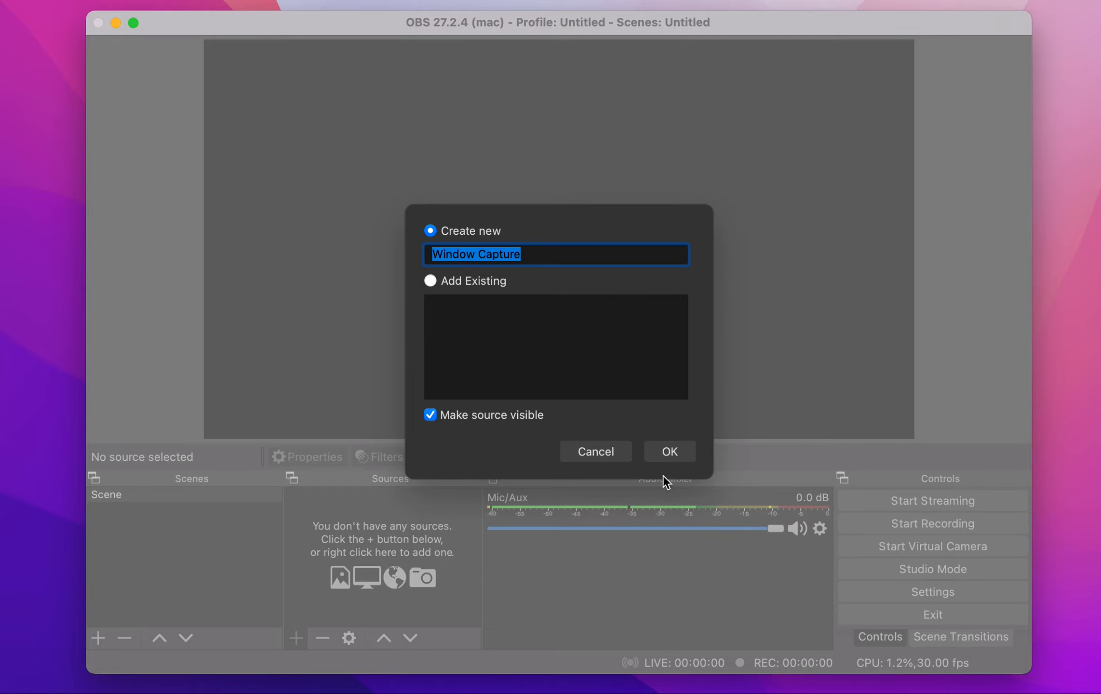
pyautogui.click(668, 452)
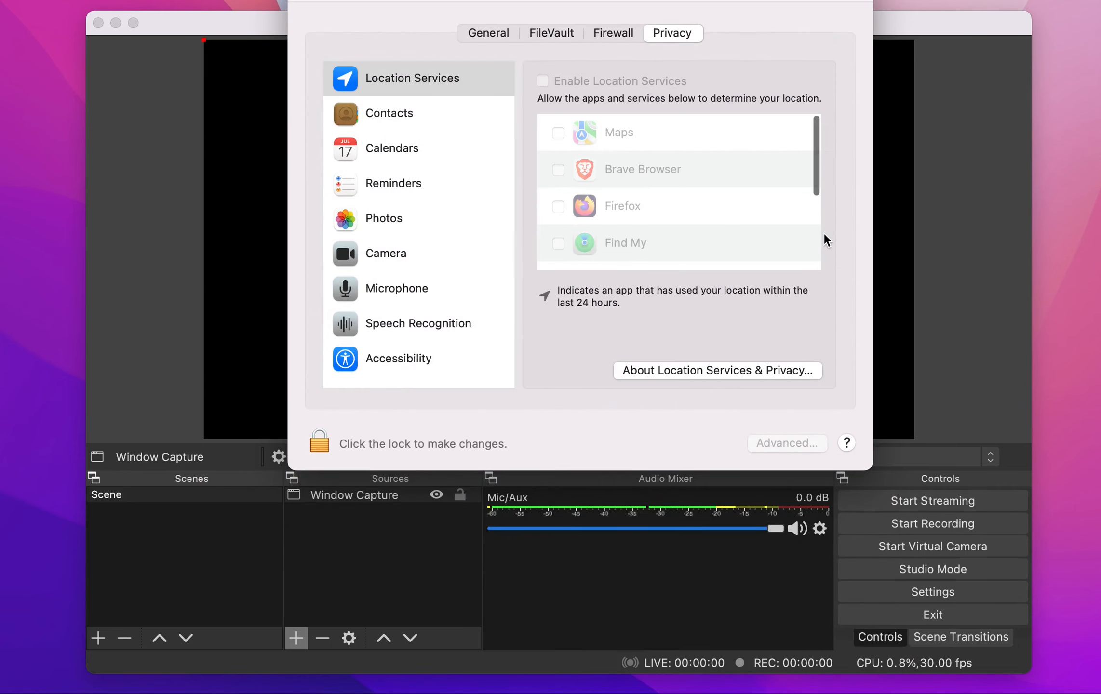
pyautogui.moveTo(417, 296)
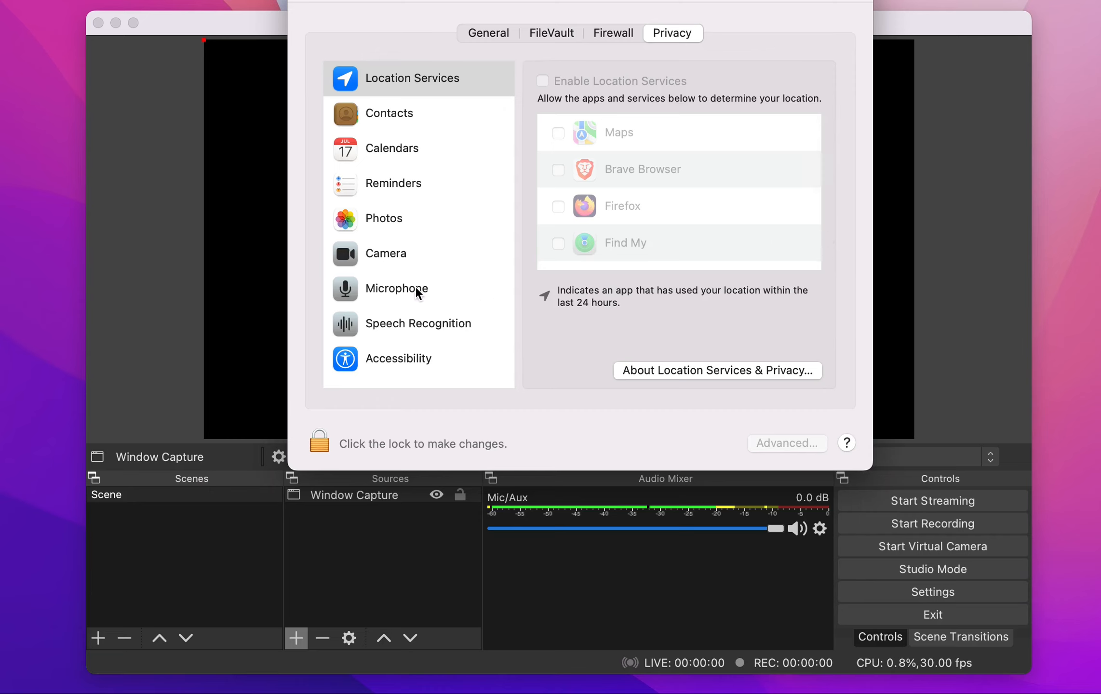
# Step: Show the Screen Recording privacy list and select the OBS entry in it
pyautogui.scroll(-3)
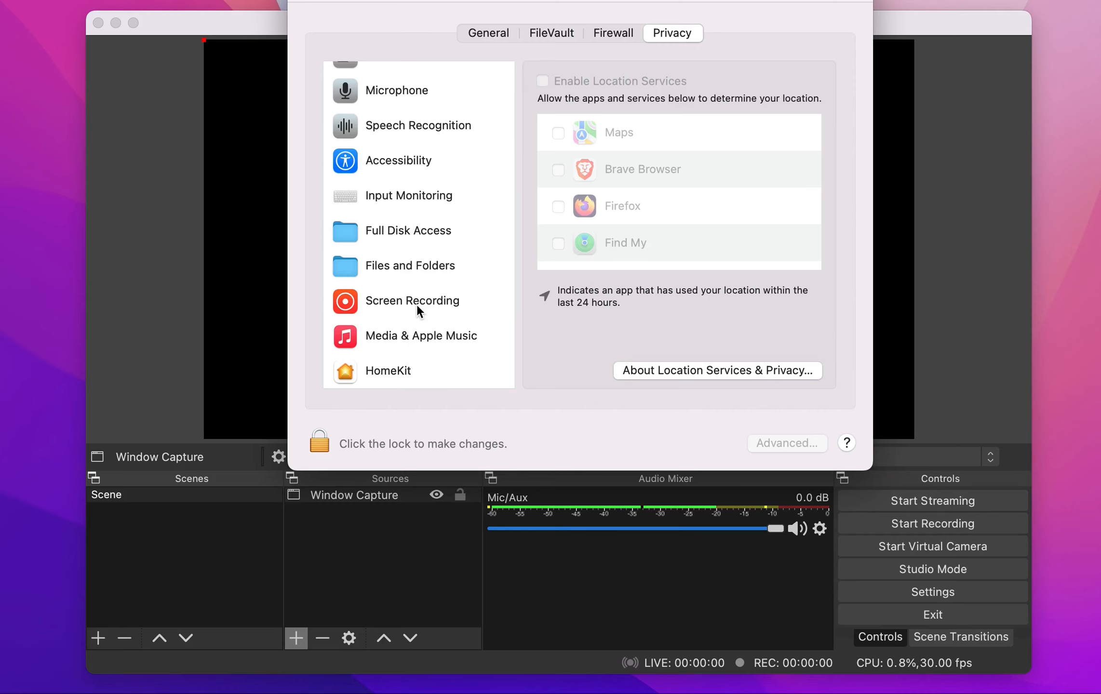
pyautogui.click(412, 301)
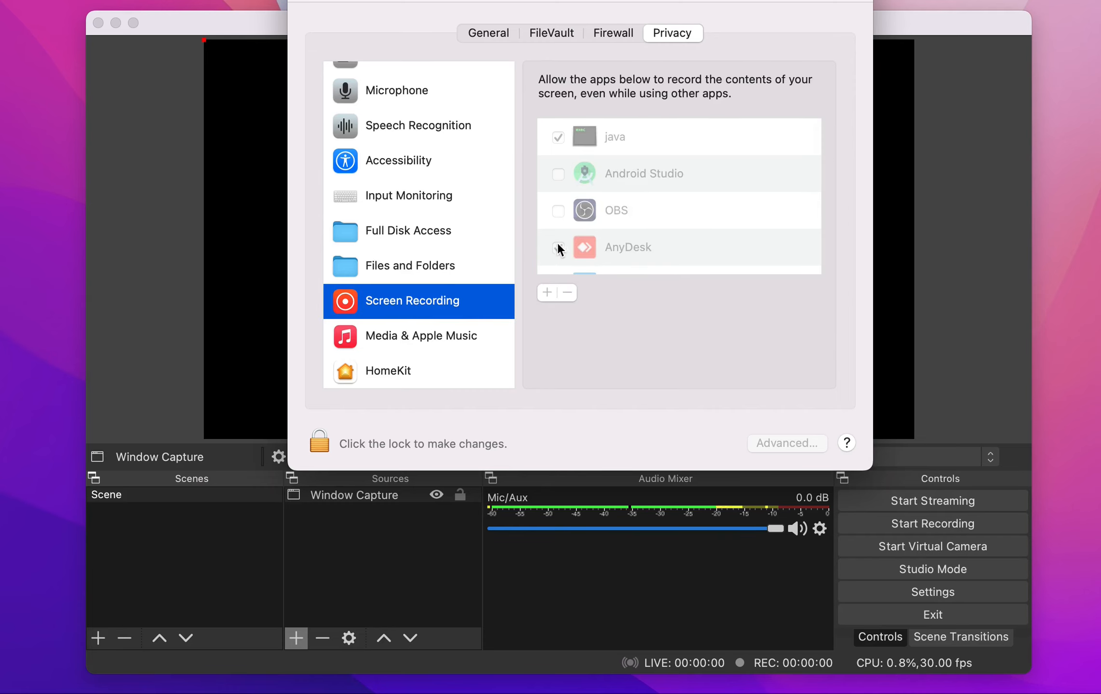
pyautogui.click(557, 247)
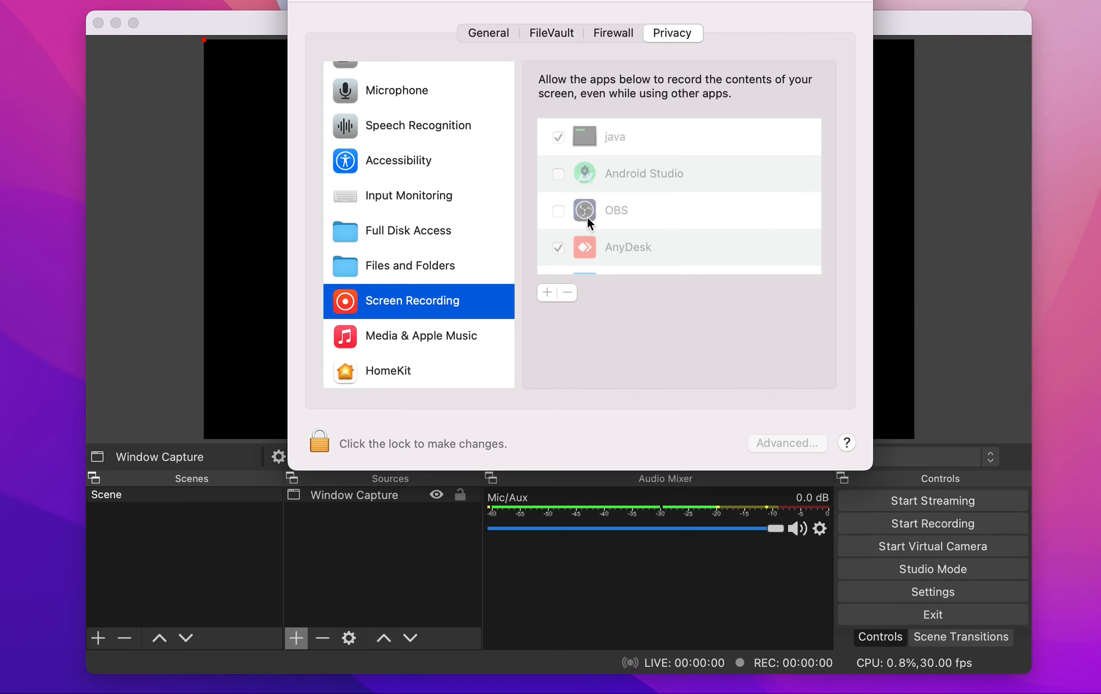
pyautogui.click(559, 212)
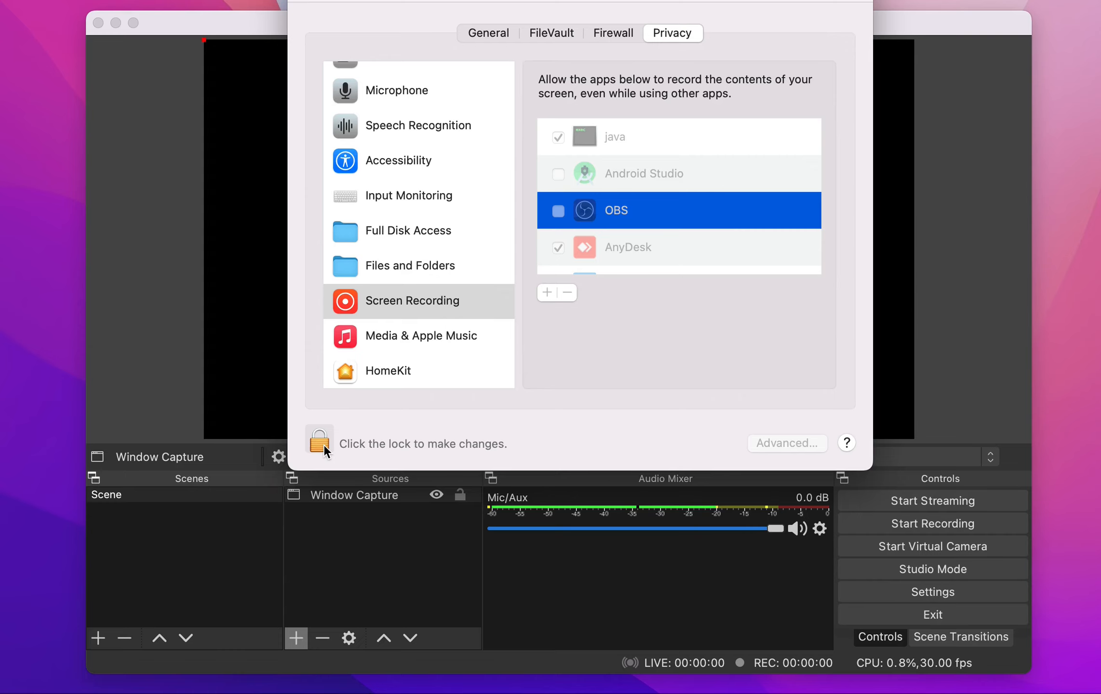
# Step: Unlock Security & Privacy with a password so the app list becomes editable
pyautogui.click(319, 443)
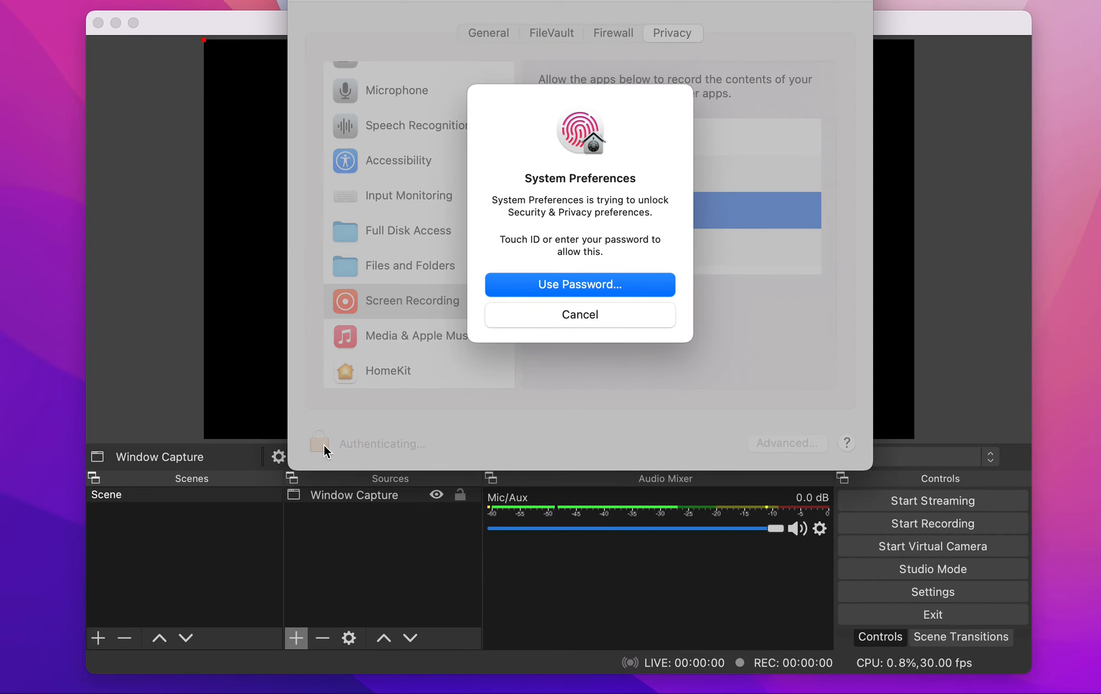
pyautogui.click(580, 285)
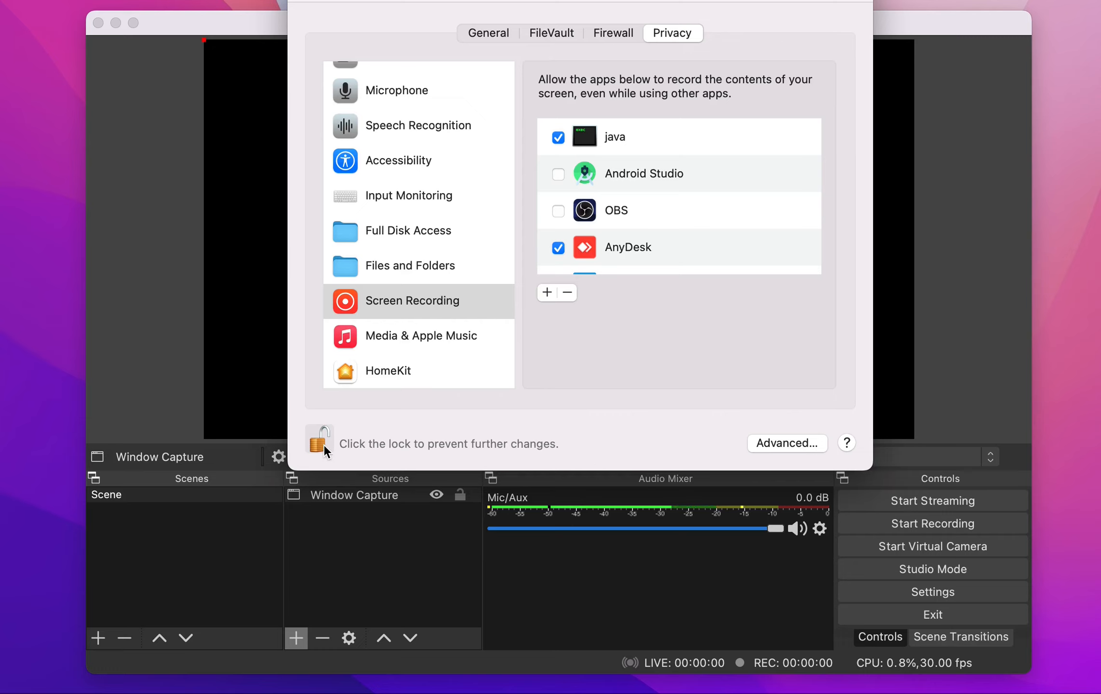
pyautogui.click(319, 443)
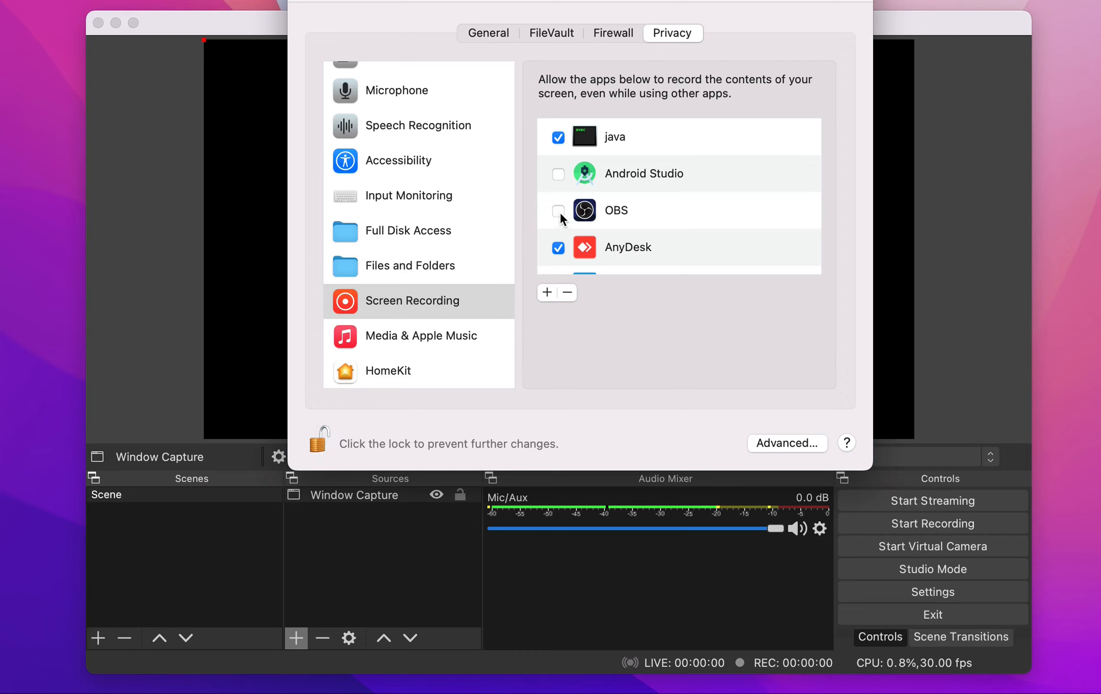
# Step: Grant OBS Screen Recording permission and choose Quit & Reopen to relaunch it
pyautogui.click(558, 210)
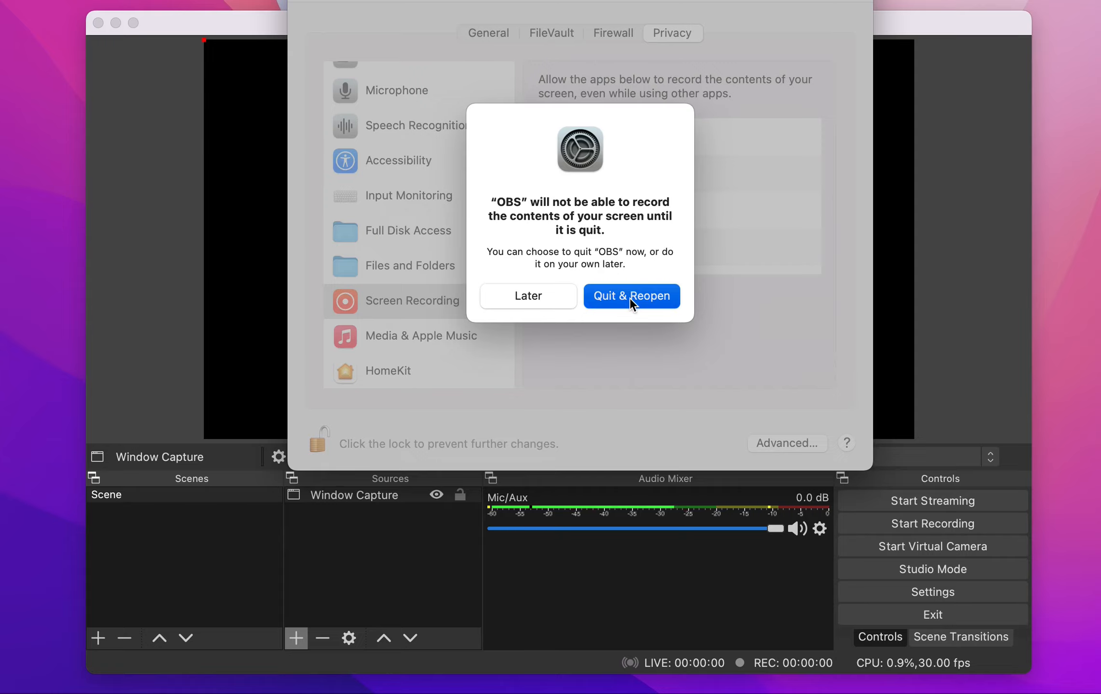
pyautogui.click(630, 295)
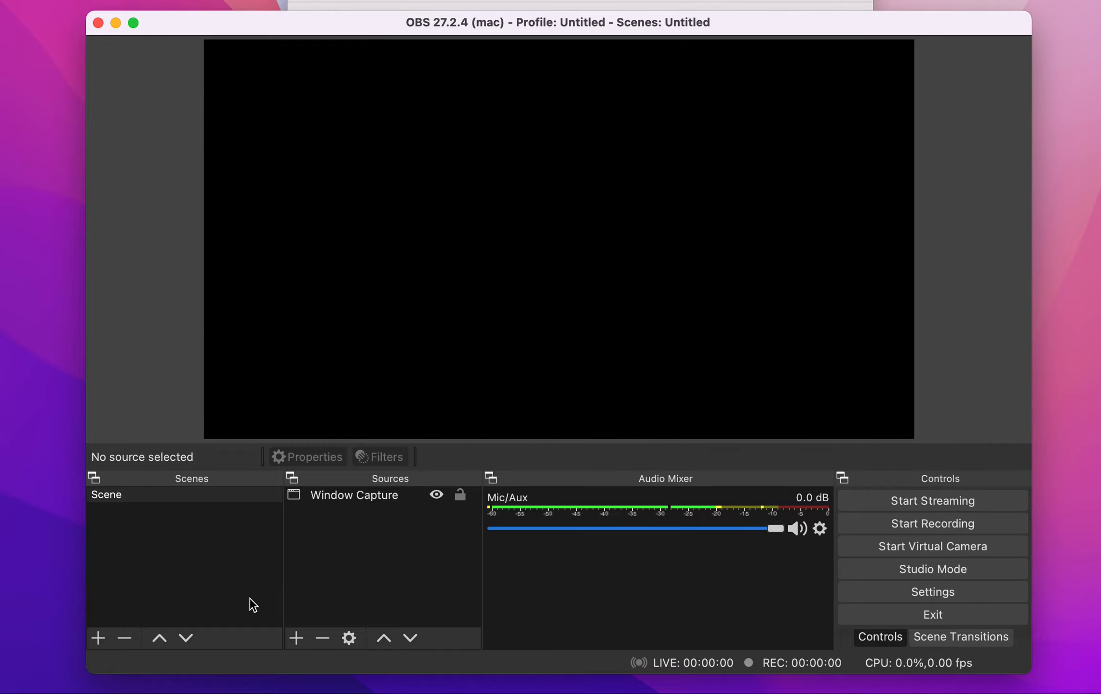
# Step: Remove Window Capture and add a Display Capture source showing the live desktop
pyautogui.rightClick(353, 495)
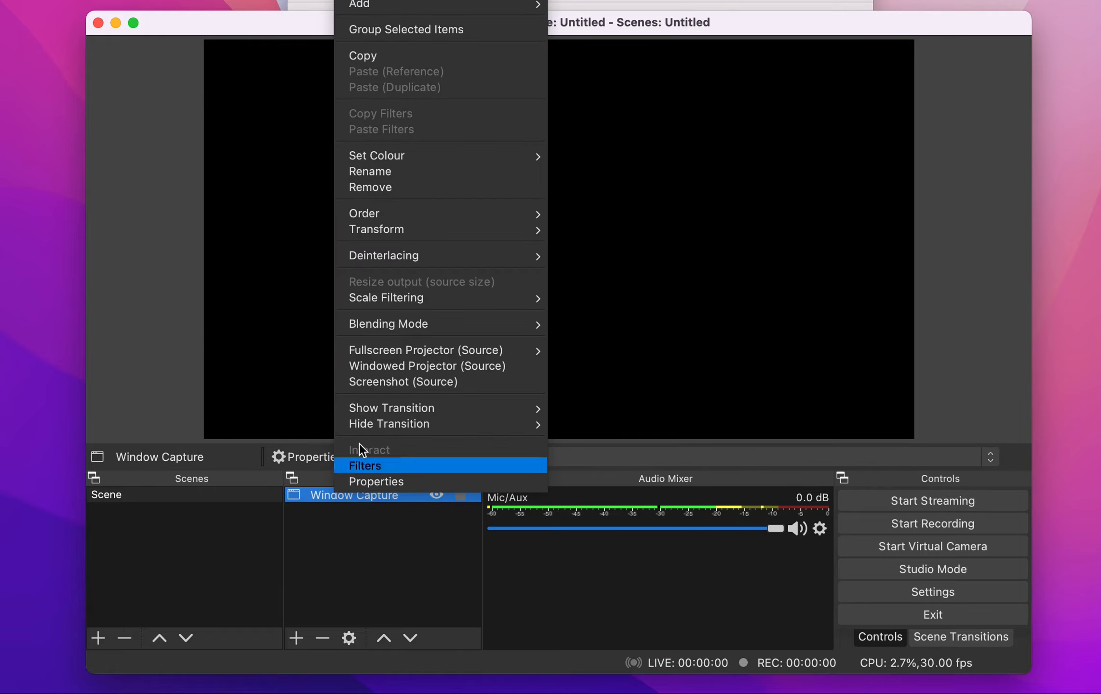
pyautogui.moveTo(377, 229)
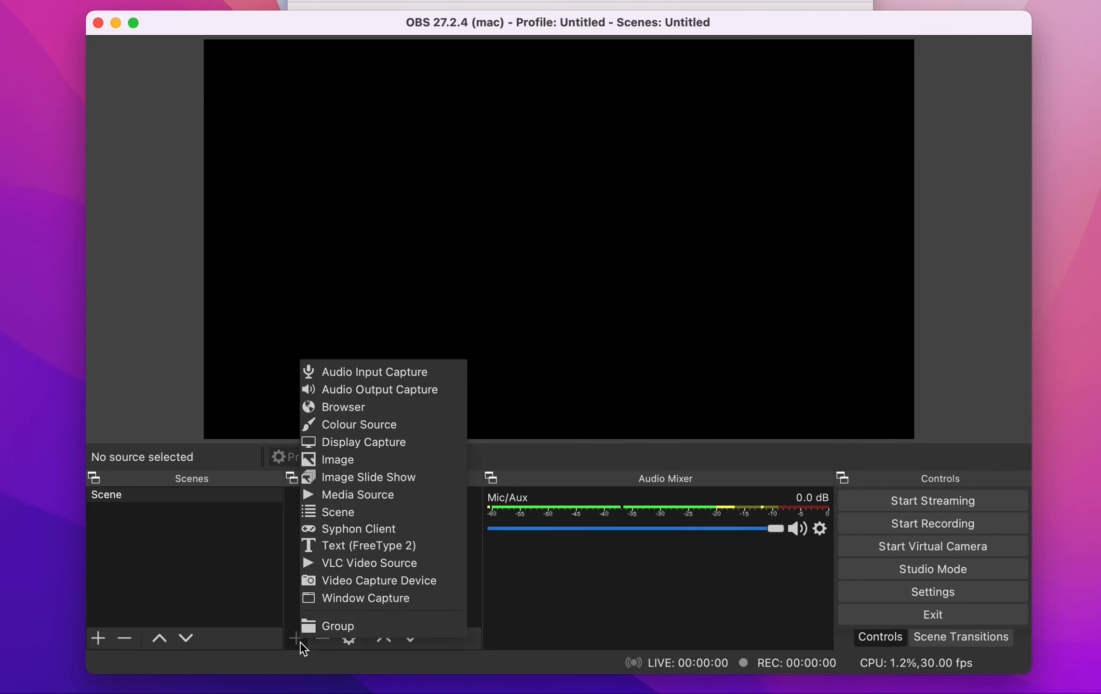
pyautogui.click(365, 442)
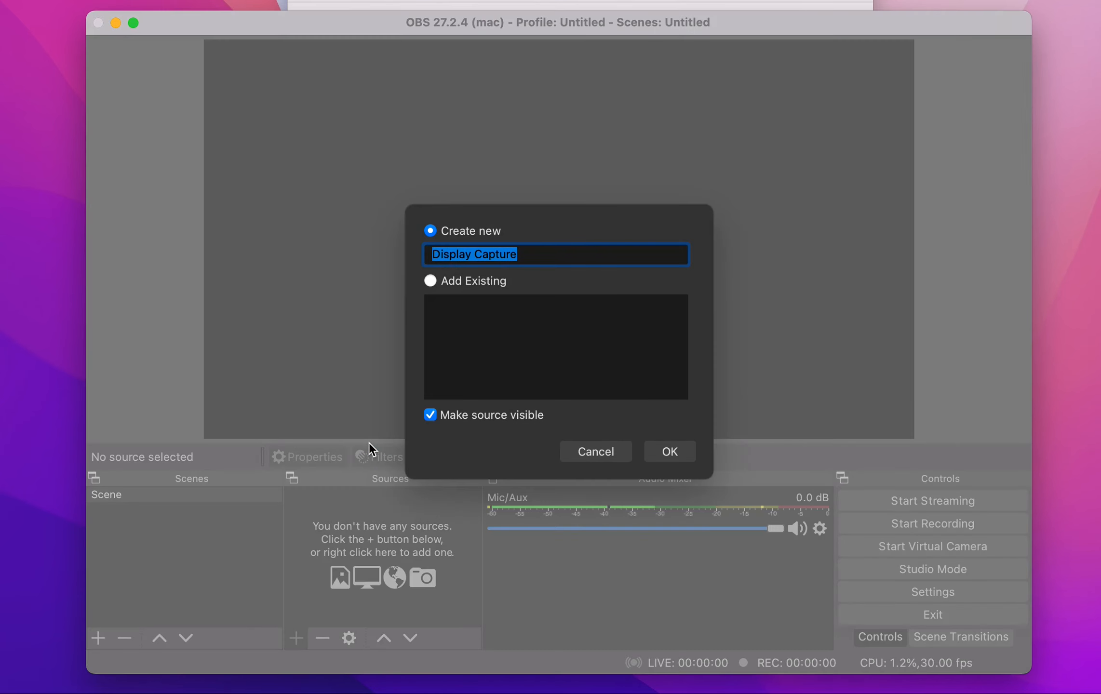
pyautogui.click(668, 451)
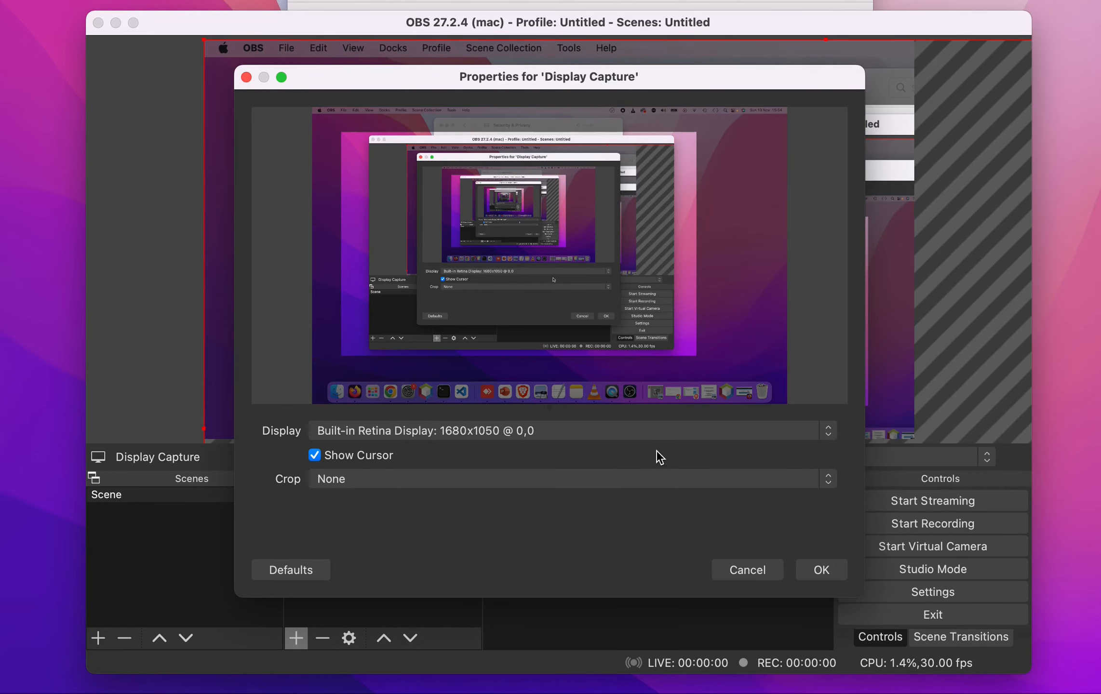